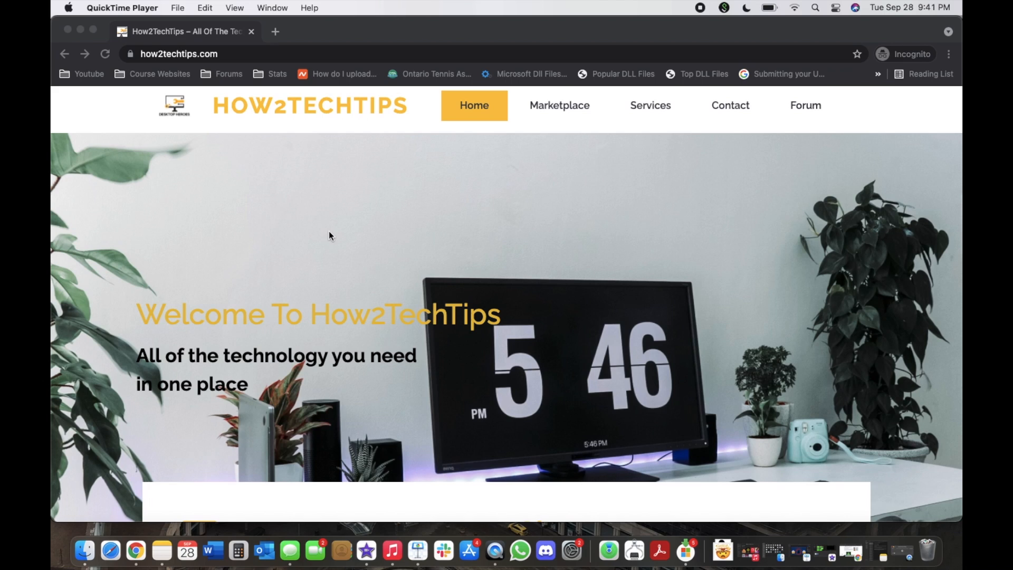
mouse_move(397, 236)
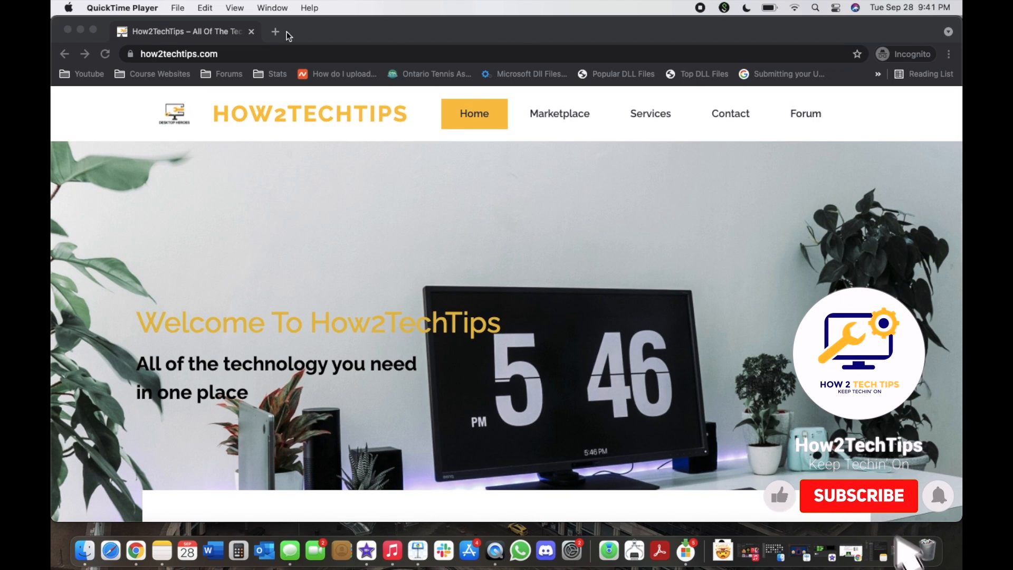
- Browse the how2techtips.com community forum page and its list of discussion categories in Chrome
click(858, 496)
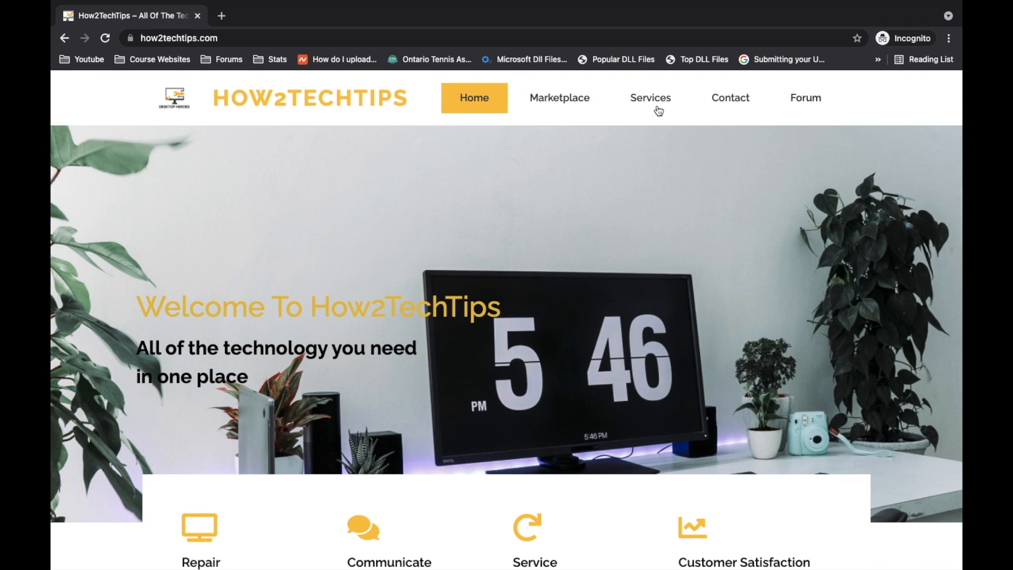
mouse_move(171, 93)
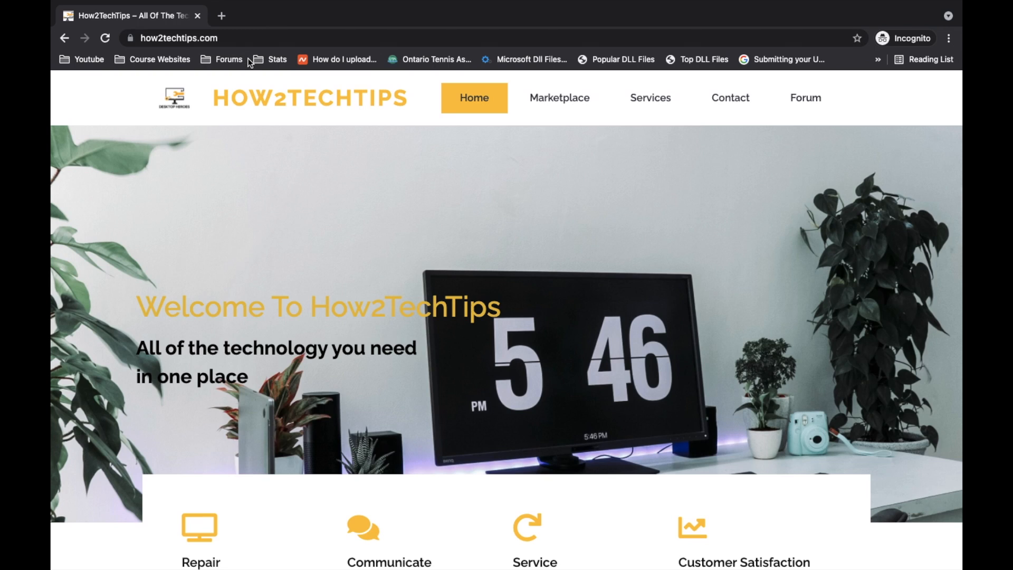
mouse_move(805, 97)
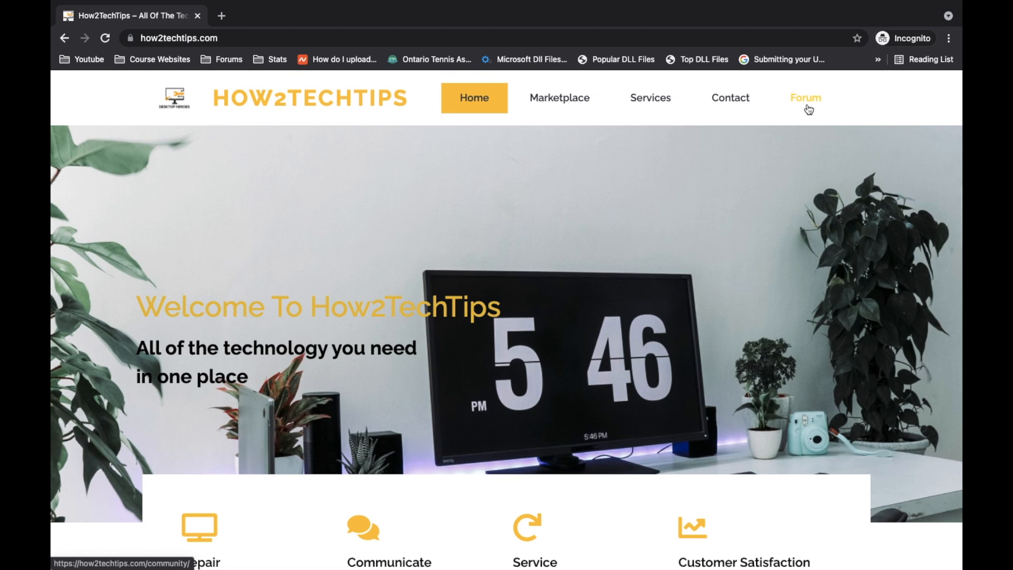
mouse_move(828, 113)
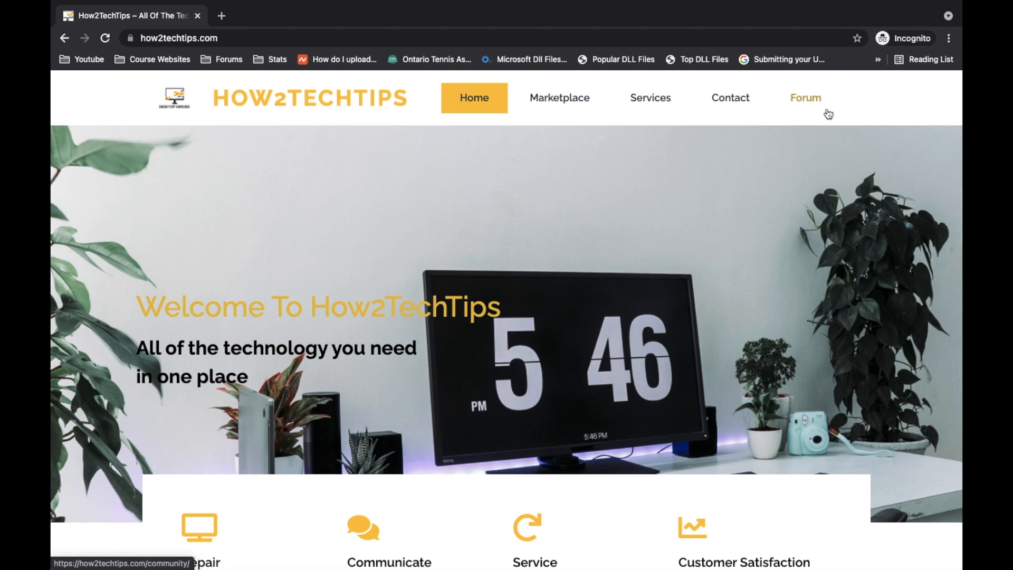
mouse_move(816, 108)
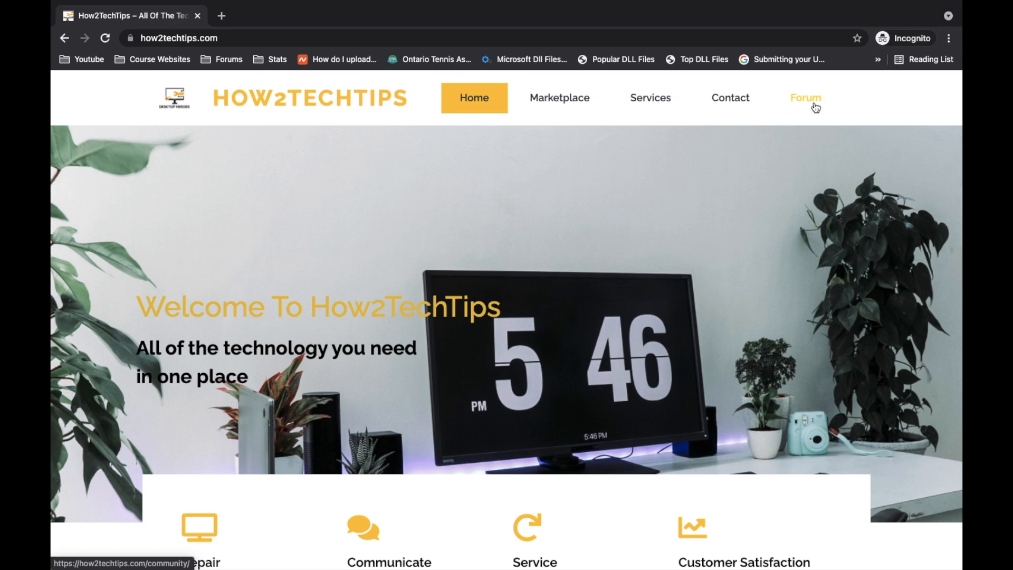
click(805, 97)
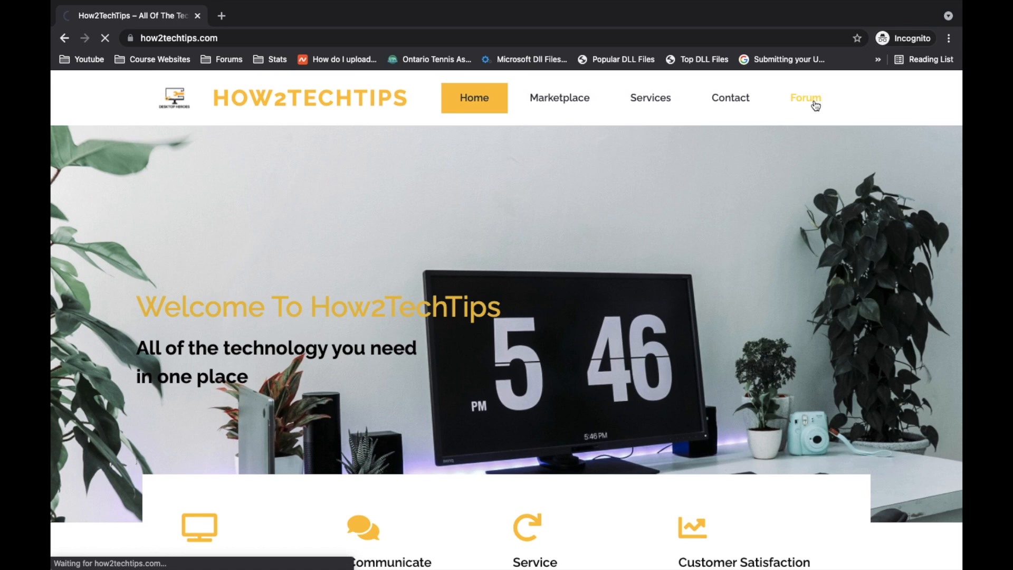
click(805, 97)
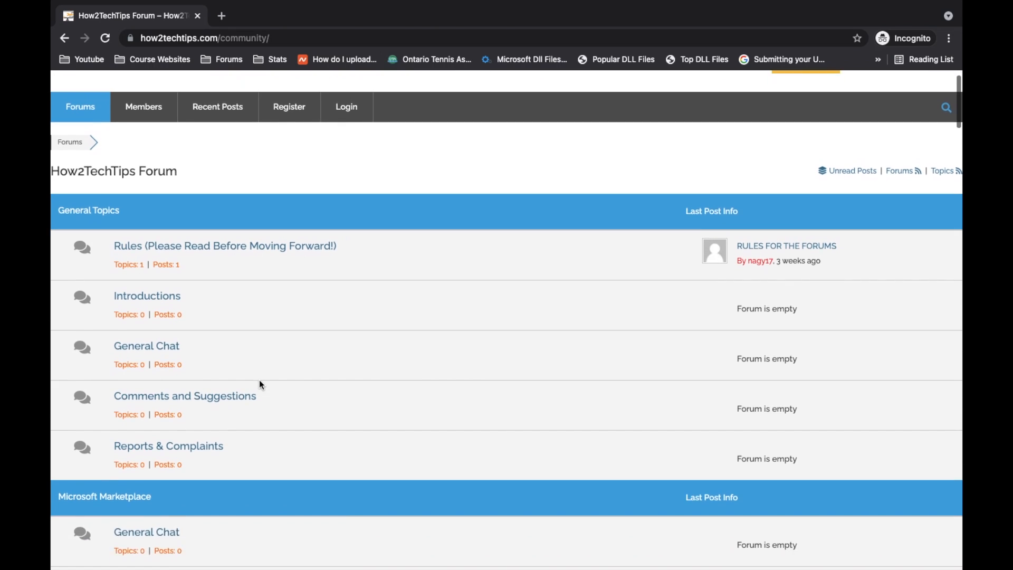
scroll(down, 3)
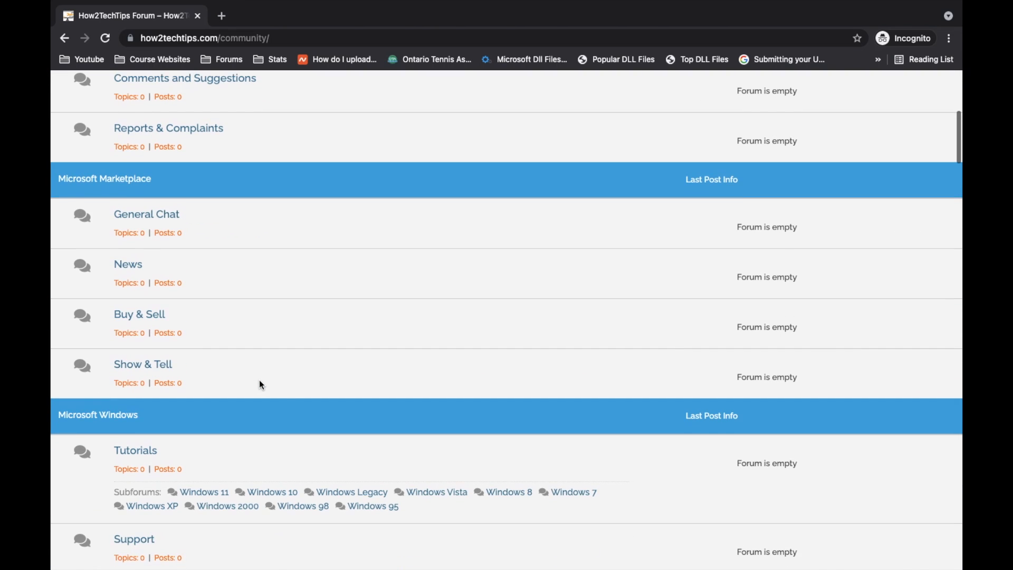
scroll(down, 3)
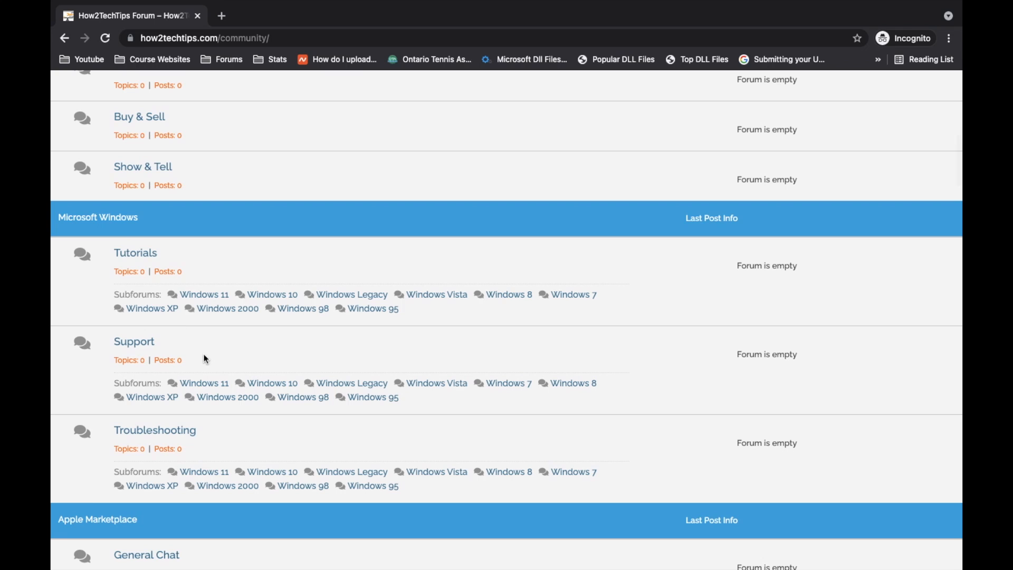
scroll(up, 3)
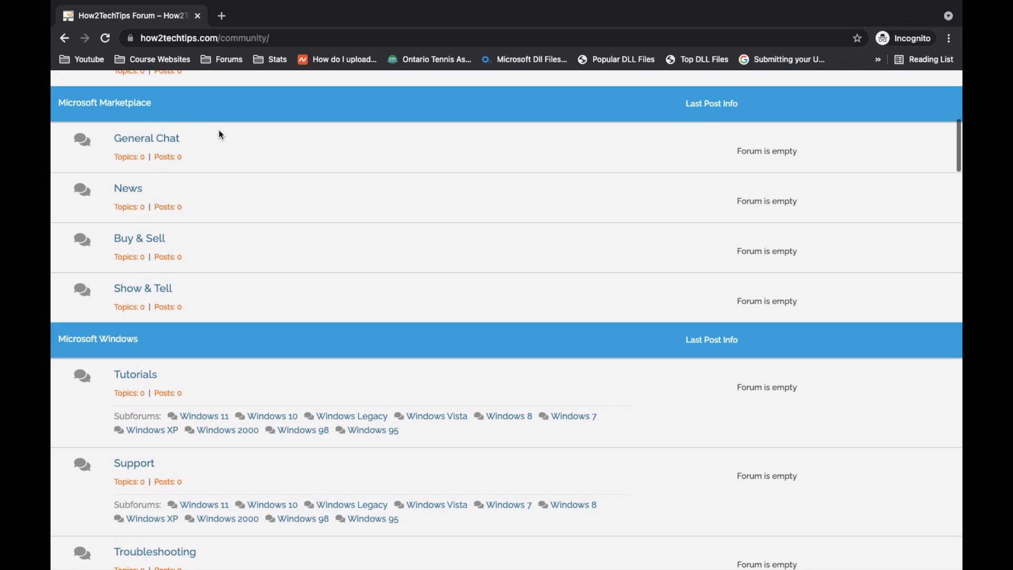
mouse_move(128, 188)
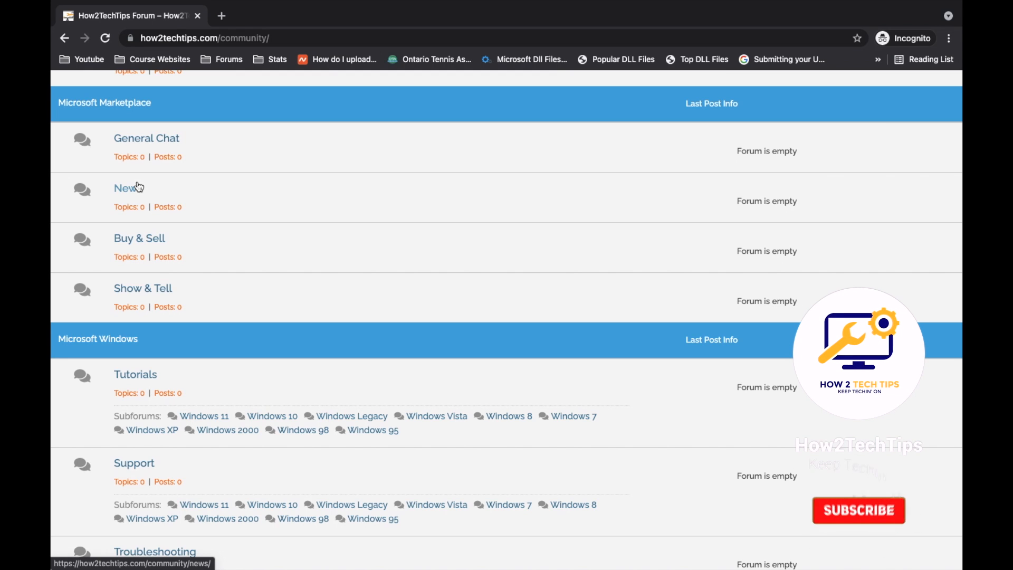
scroll(down, 3)
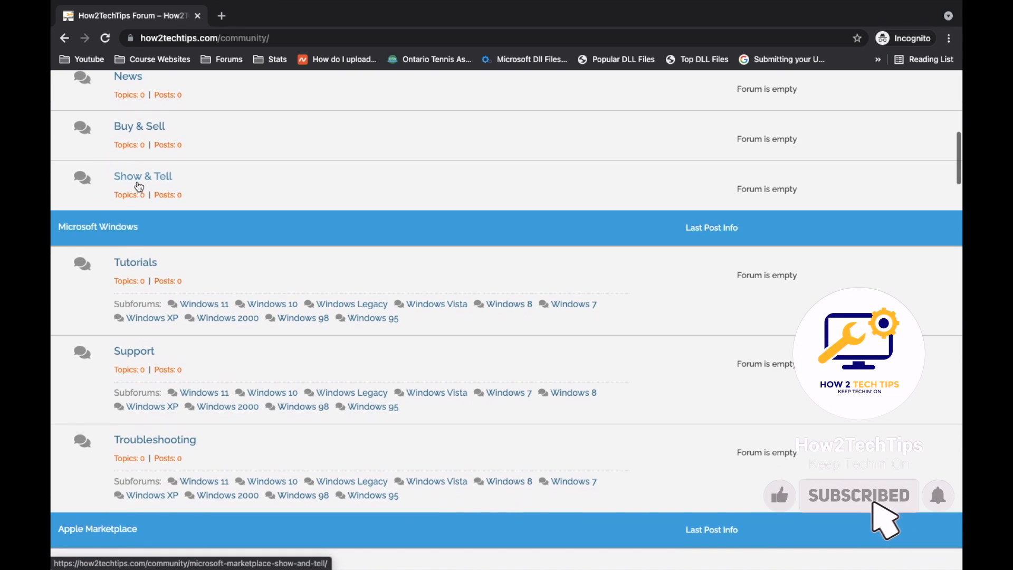
scroll(down, 3)
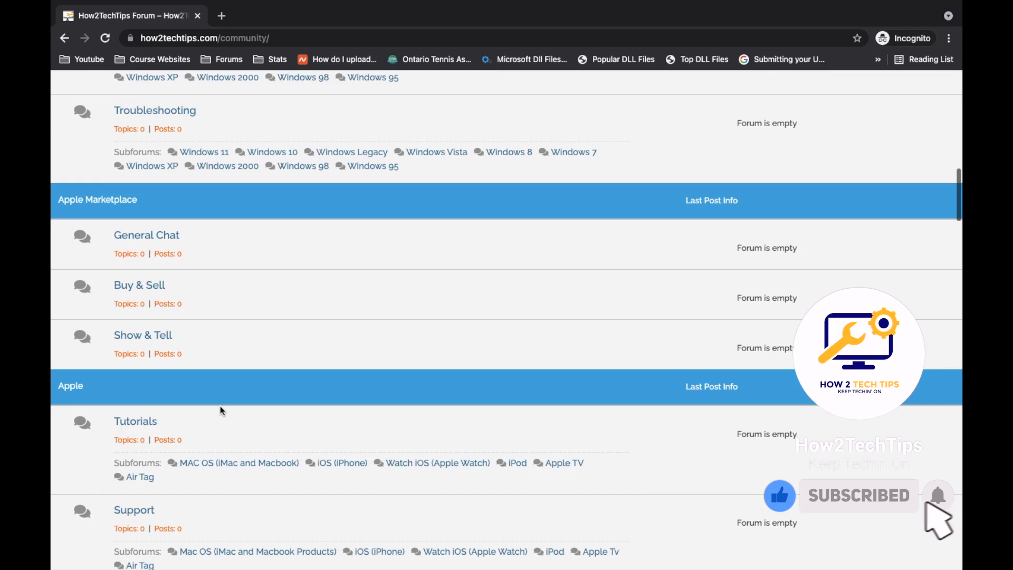
scroll(down, 3)
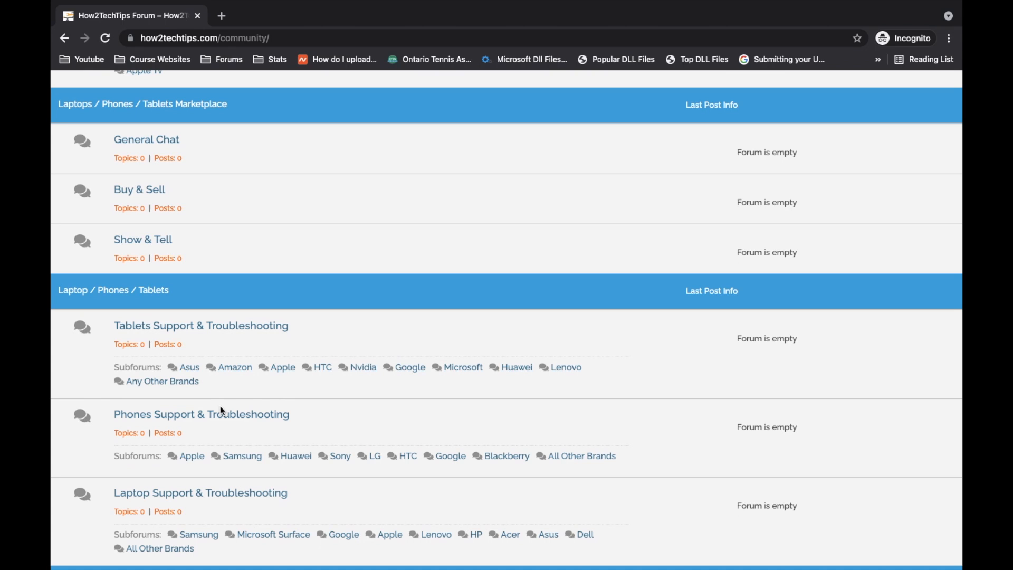
scroll(down, 3)
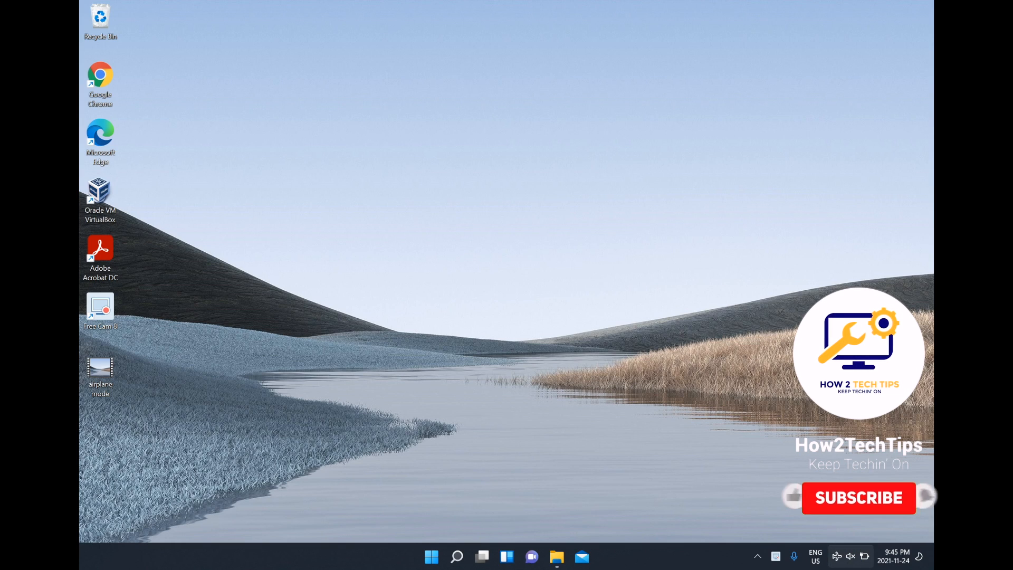
click(857, 497)
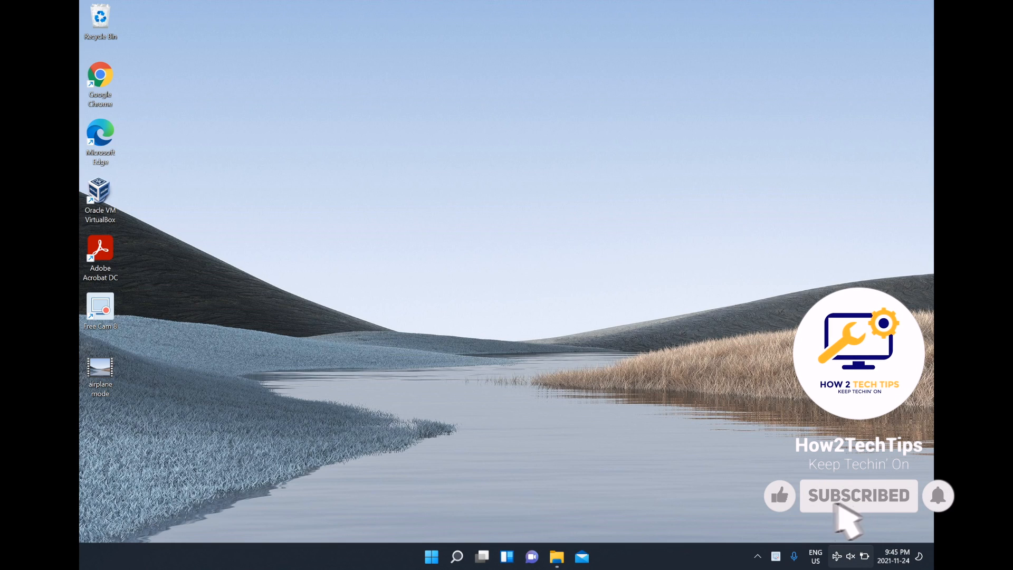
mouse_move(953, 517)
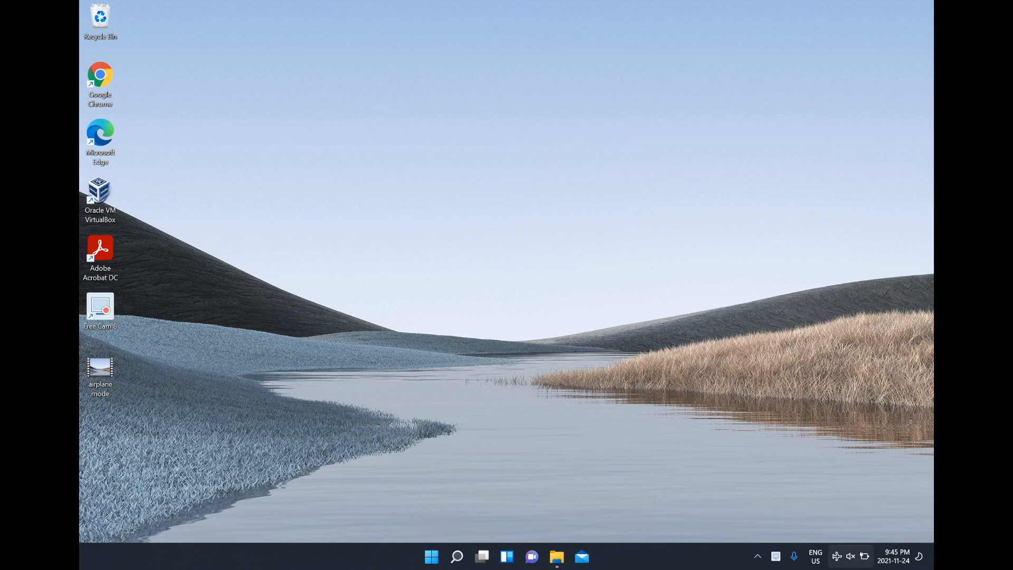
mouse_move(850, 556)
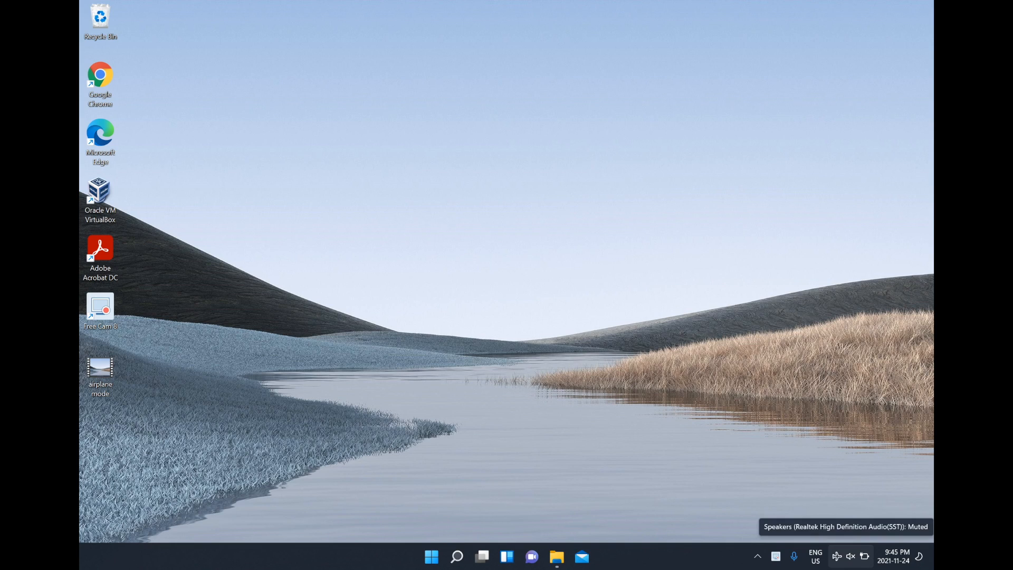
- From the tray Quick Settings, disable airplane mode, connect Wi-Fi to TP-LINK and toggle the Bluetooth tile
click(844, 556)
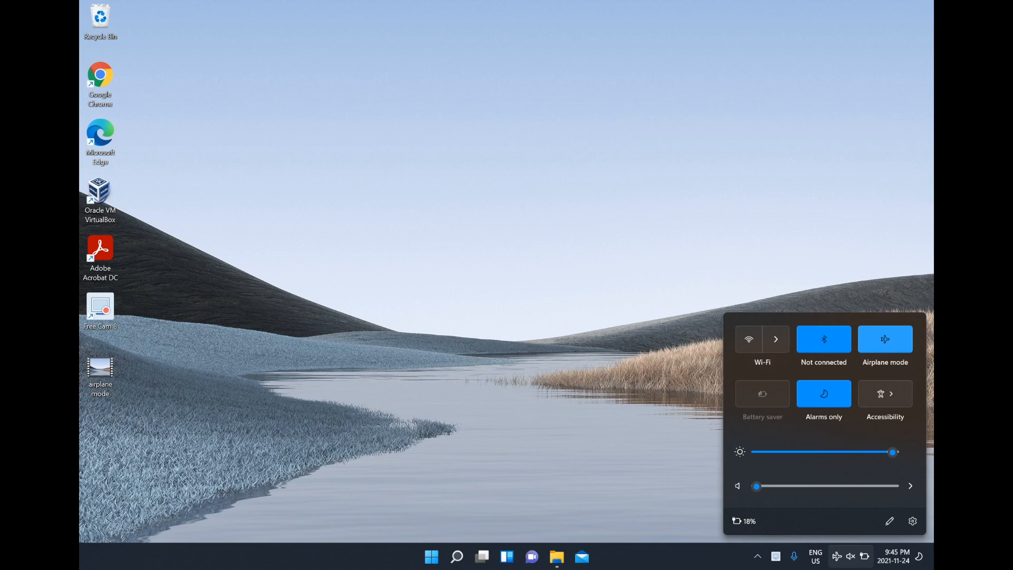
click(761, 339)
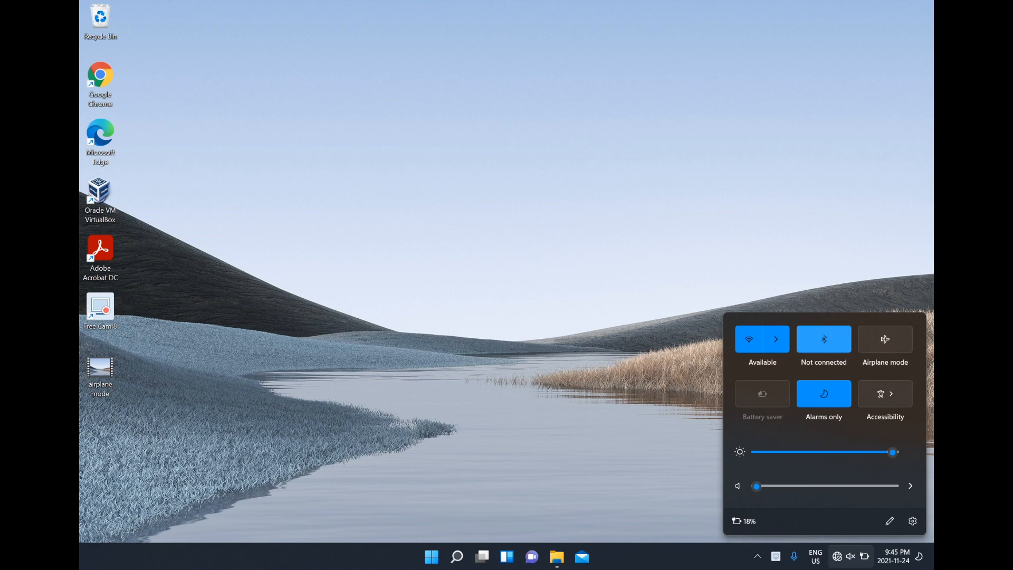
click(760, 338)
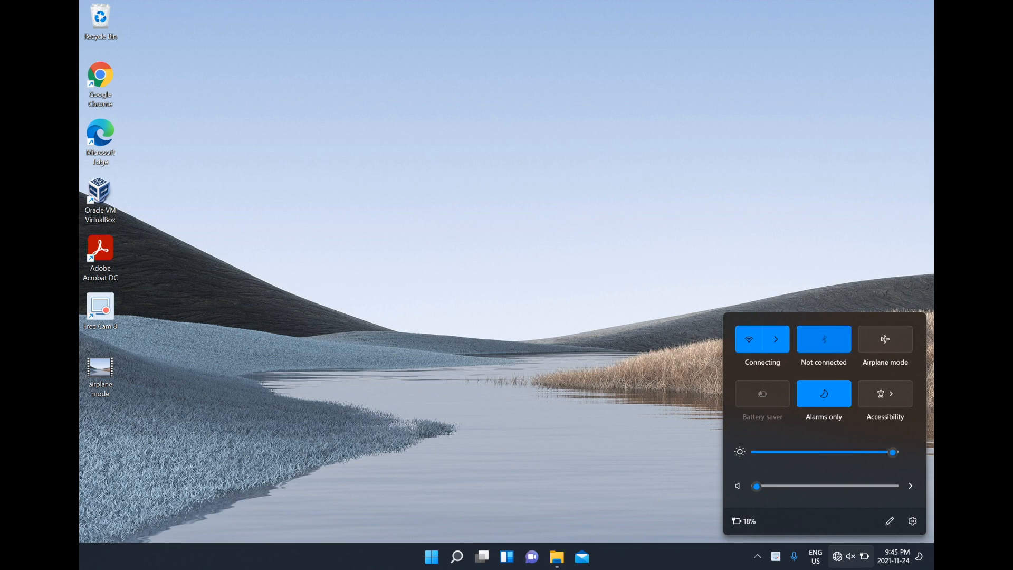
click(823, 339)
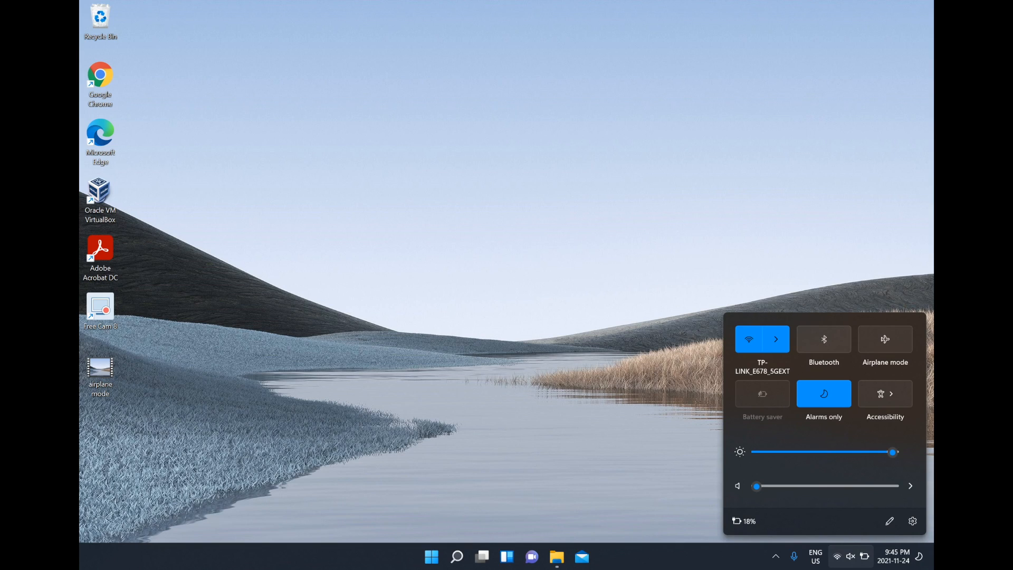
click(824, 339)
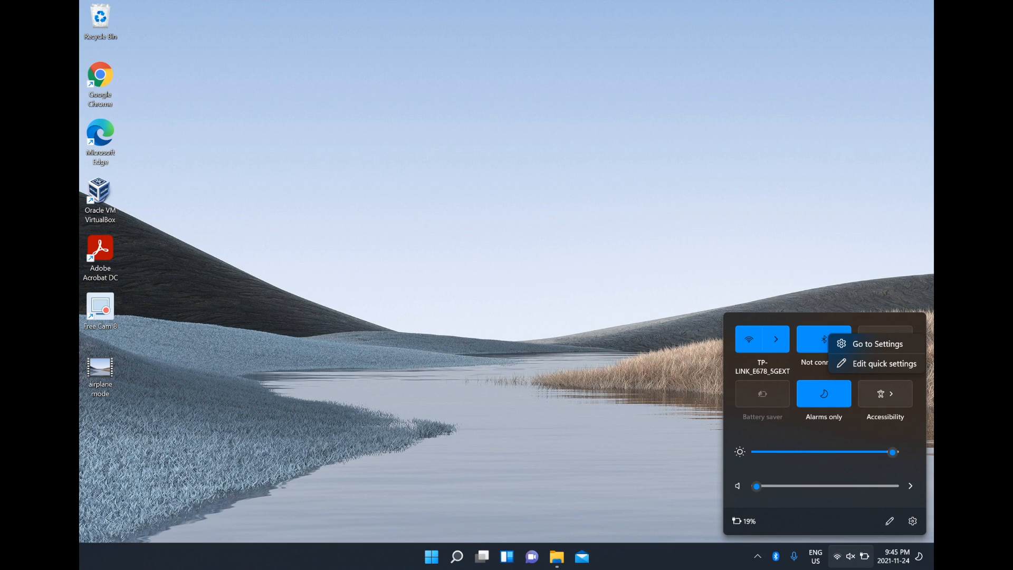
- Go from the Bluetooth tile to the Bluetooth & devices Settings page and maximize the window
click(876, 343)
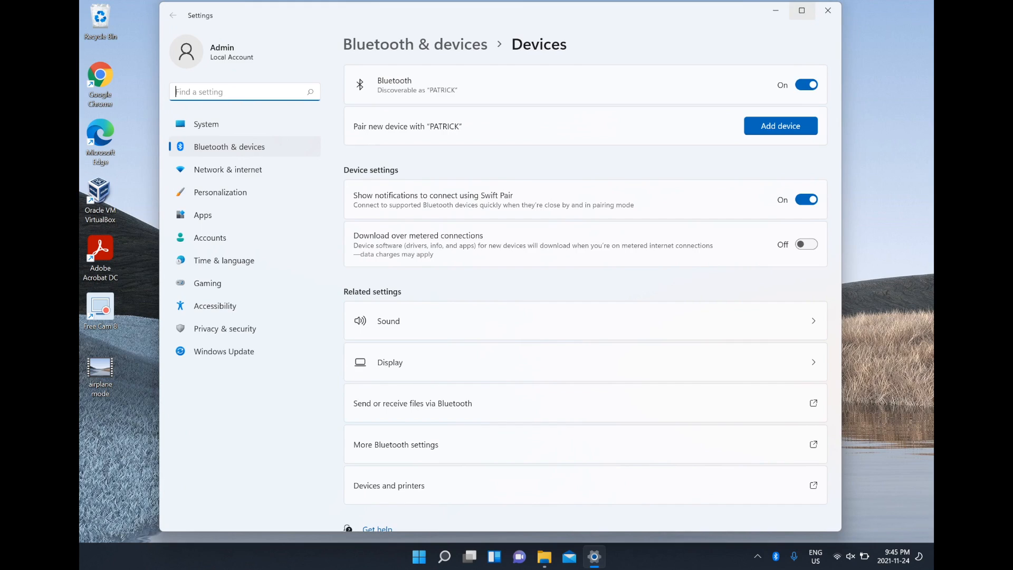
click(802, 10)
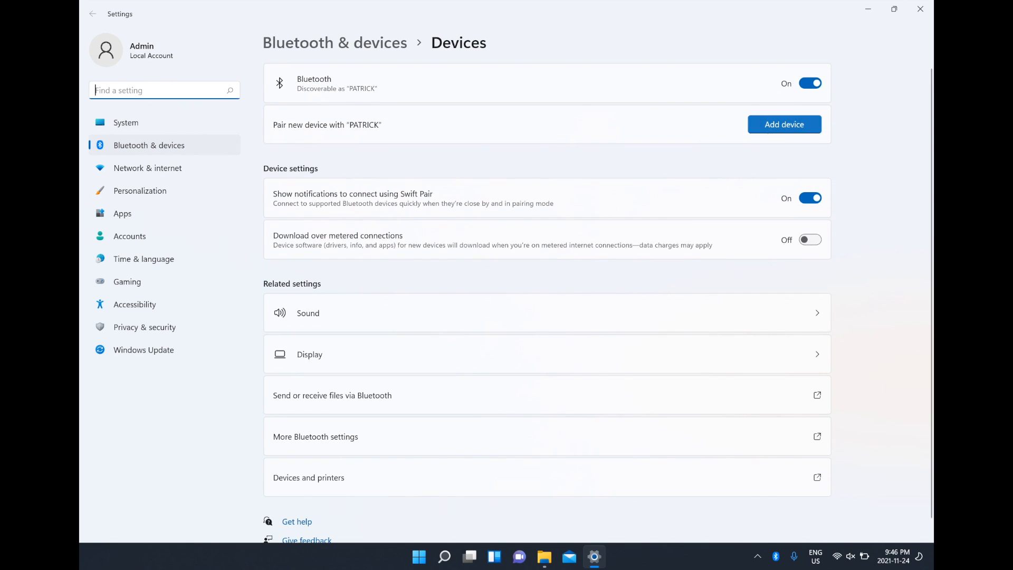
- Start Add device so the prompt offers Bluetooth, wireless display and everything else
click(784, 124)
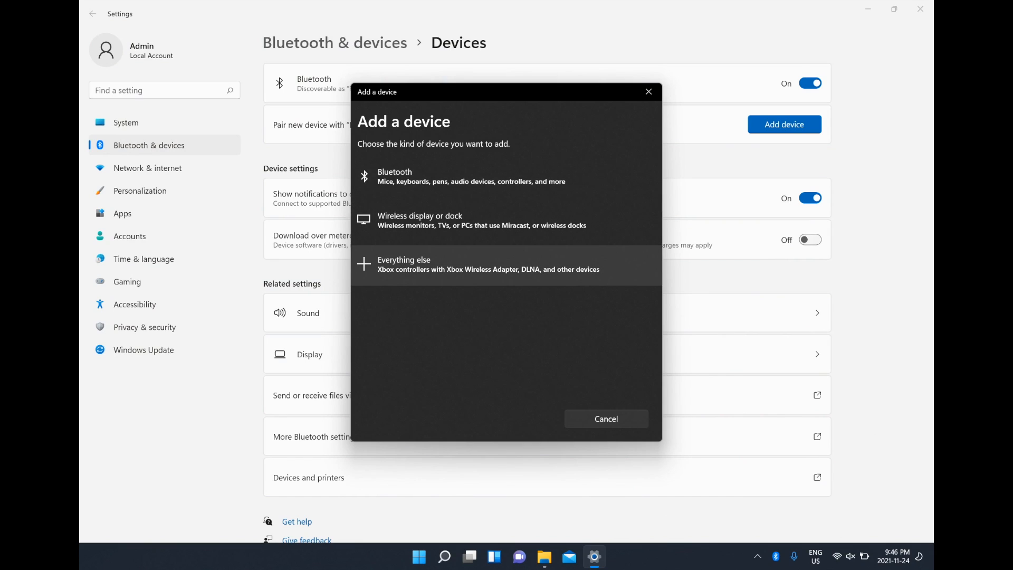
mouse_move(481, 220)
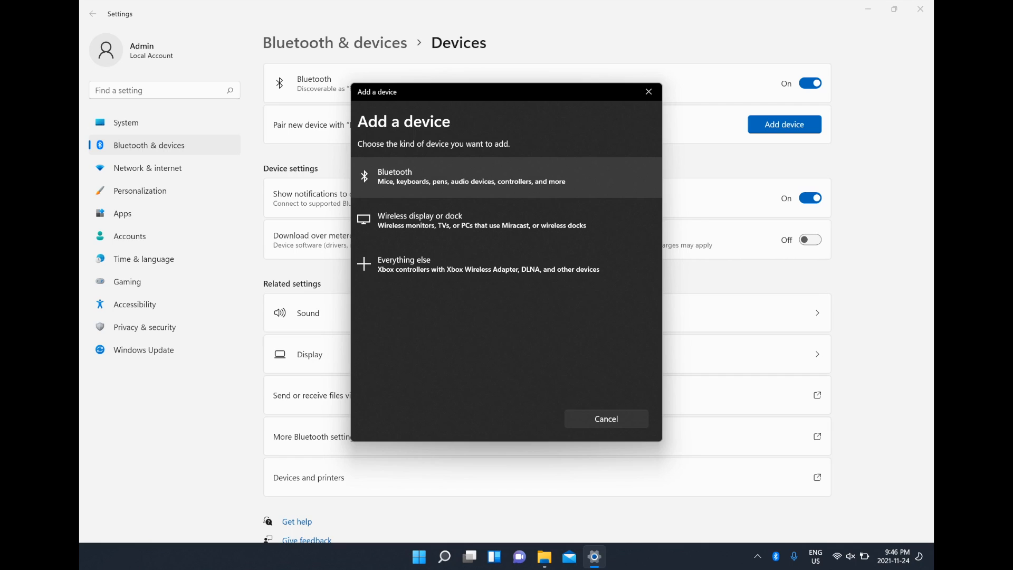
mouse_move(481, 221)
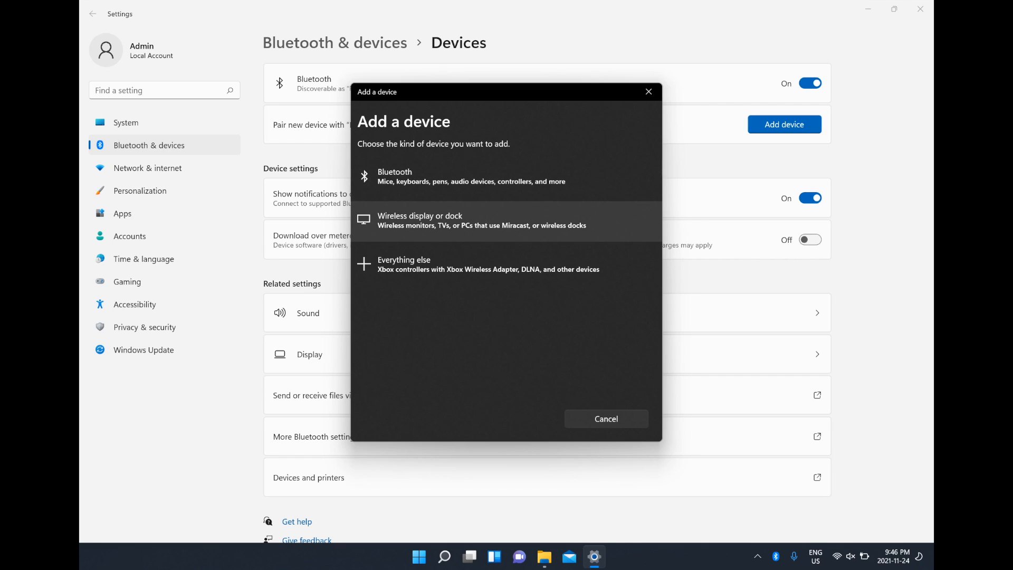
mouse_move(487, 265)
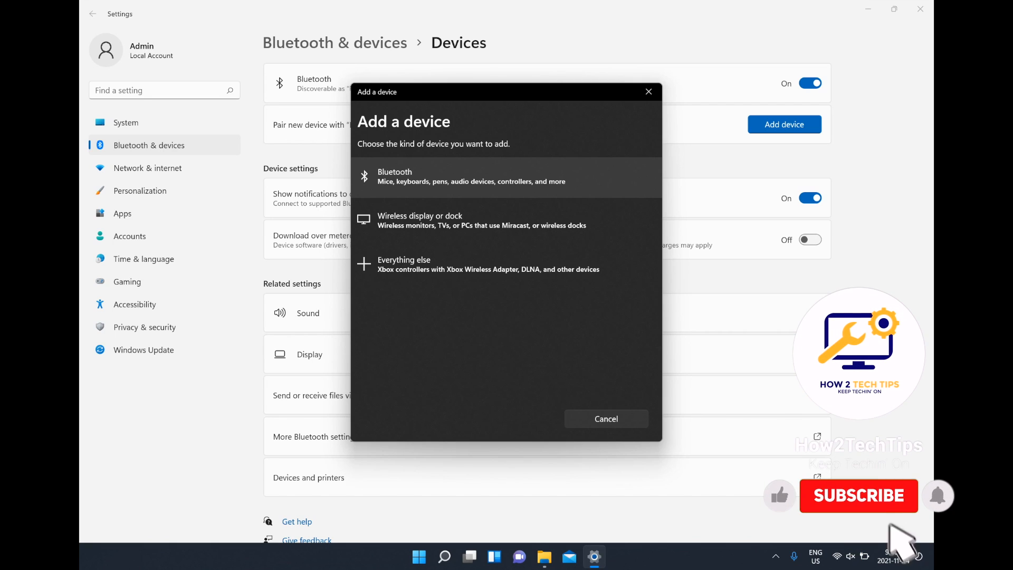
- Choose Bluetooth and pair the AirPods Pro until reported ready, connected for voice and music
click(858, 496)
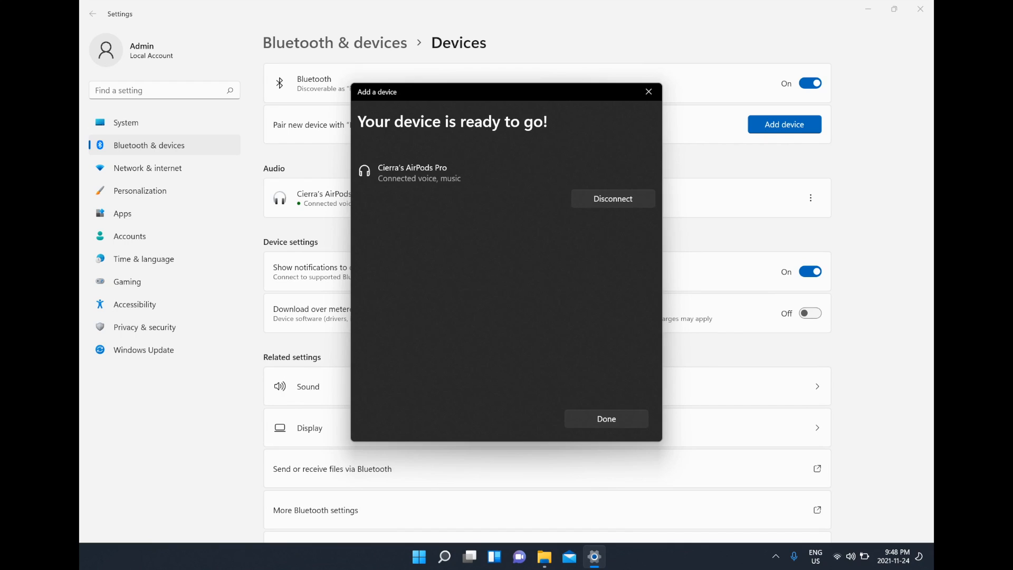
- Close the pairing dialog, then remove the AirPods Pro via the three-dot menu and confirm Yes
click(606, 419)
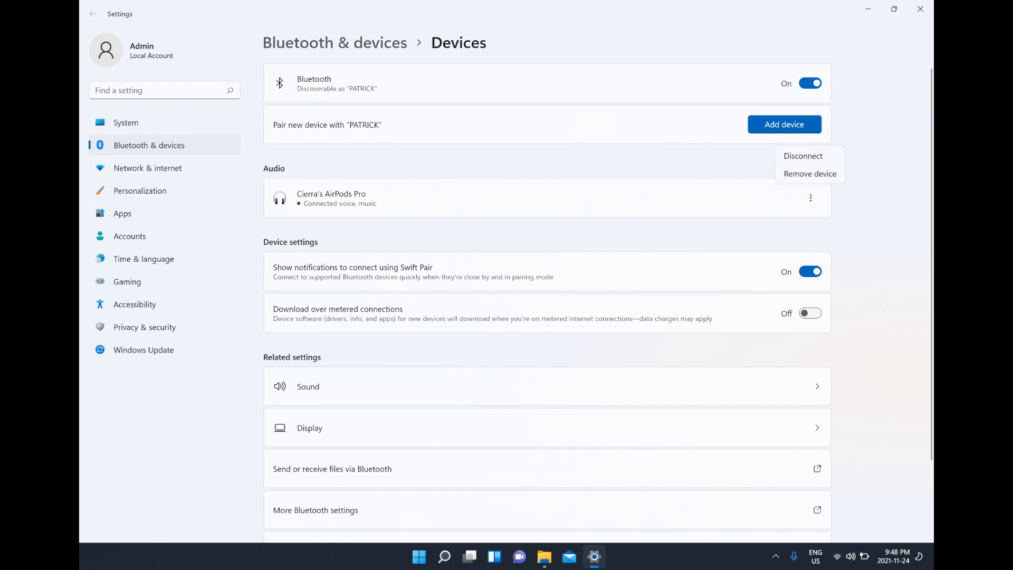
click(810, 173)
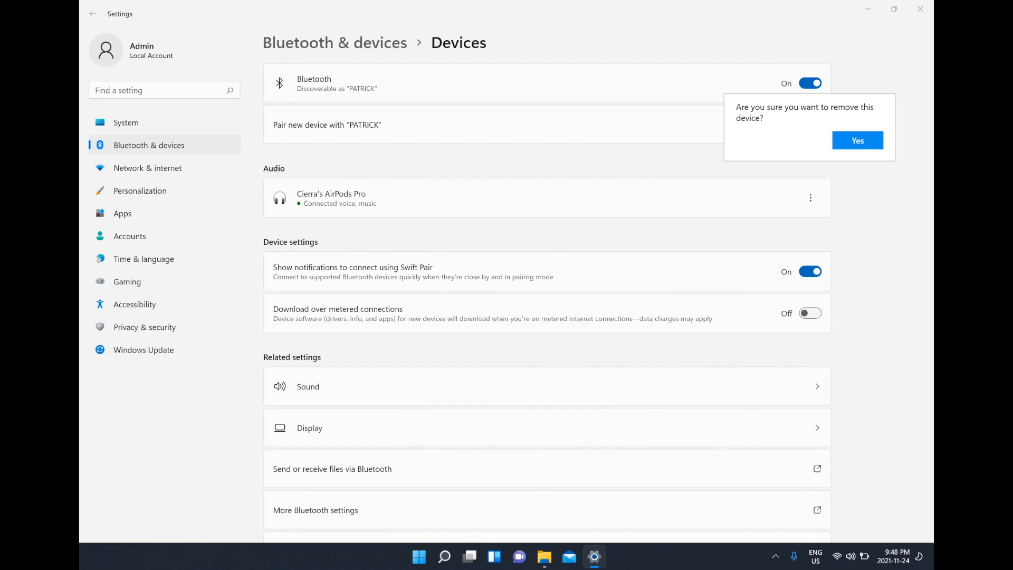
click(857, 140)
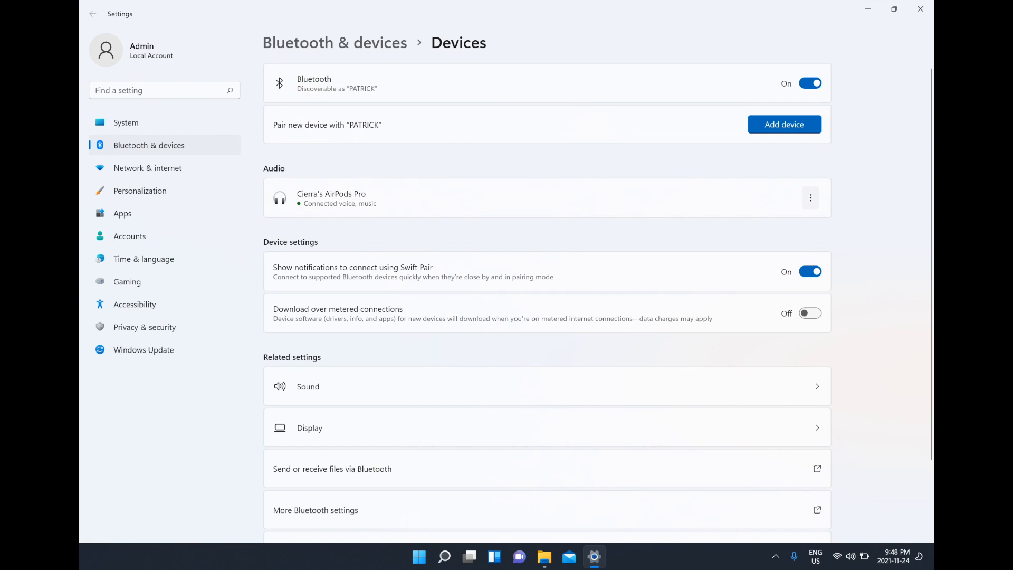
click(810, 197)
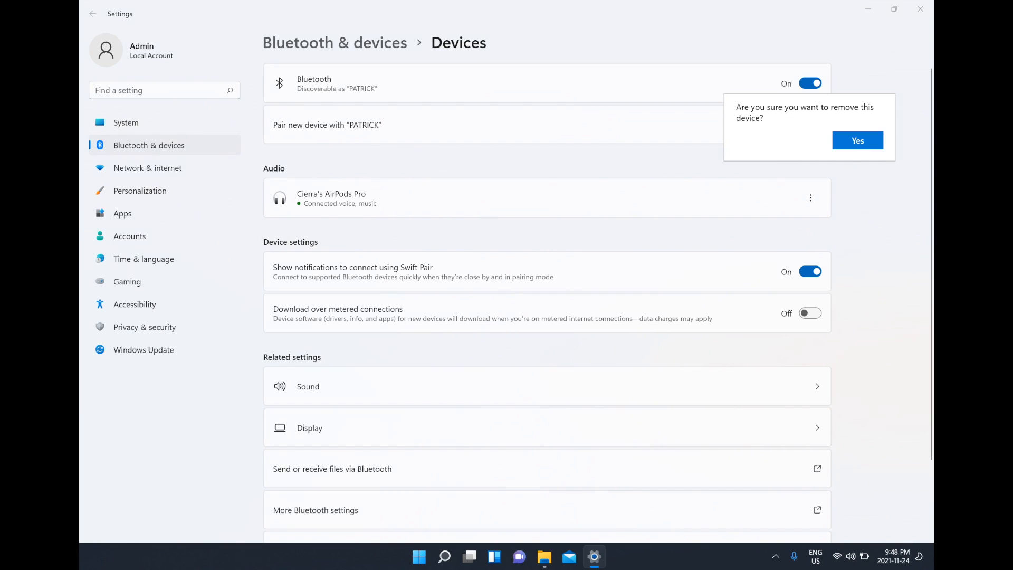
click(857, 140)
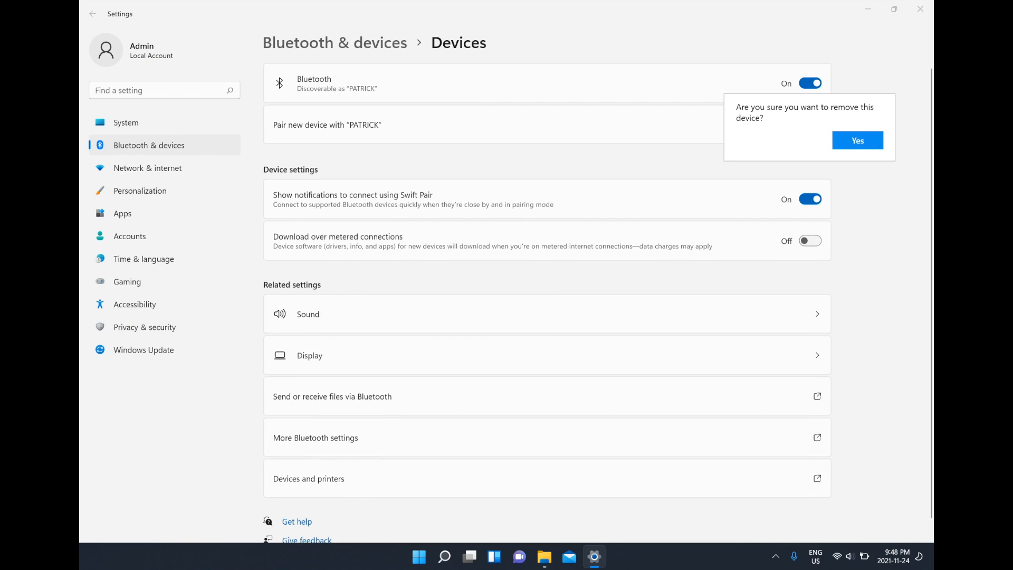
click(857, 140)
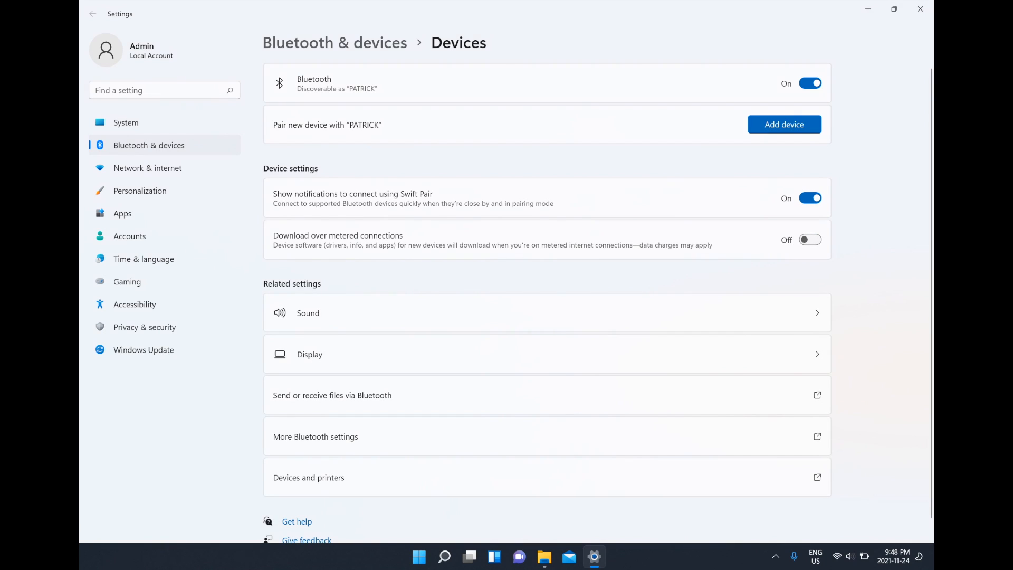
click(784, 125)
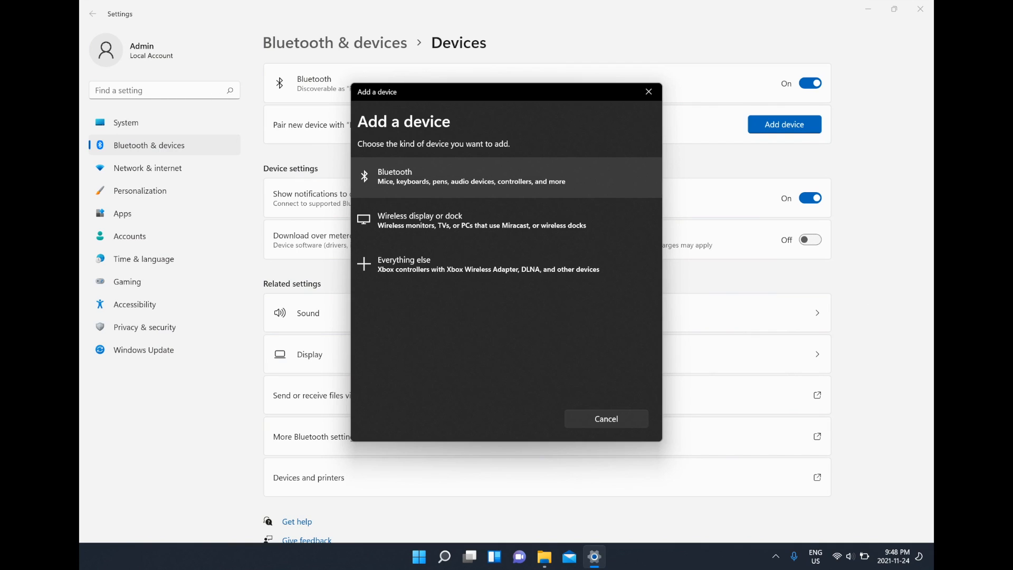
click(505, 176)
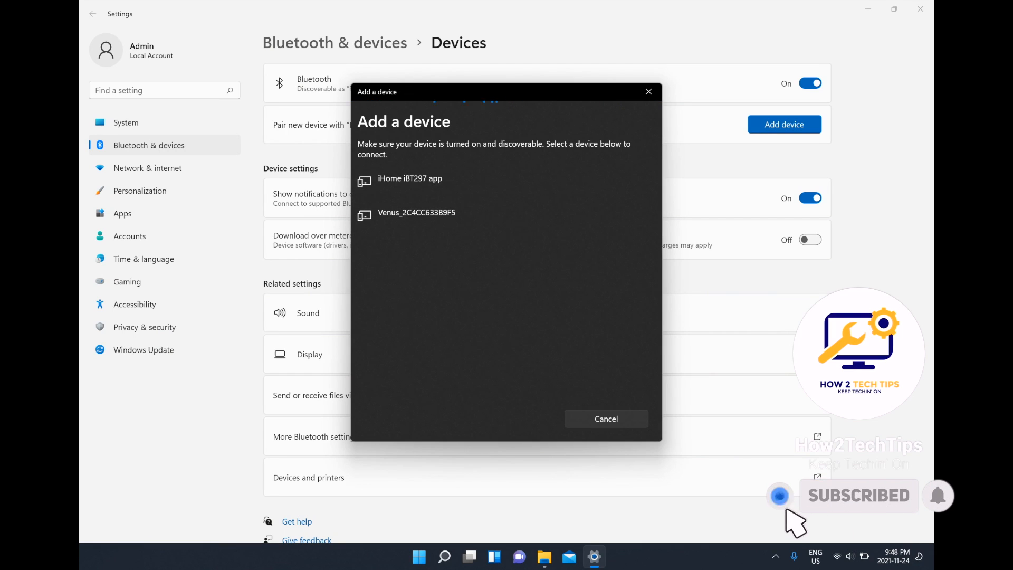
mouse_move(955, 517)
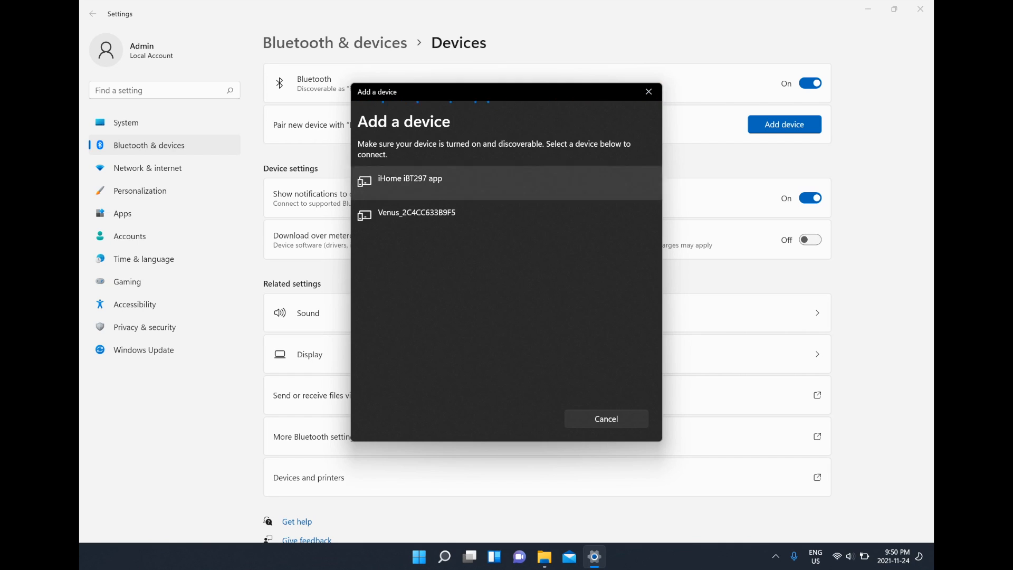
click(606, 419)
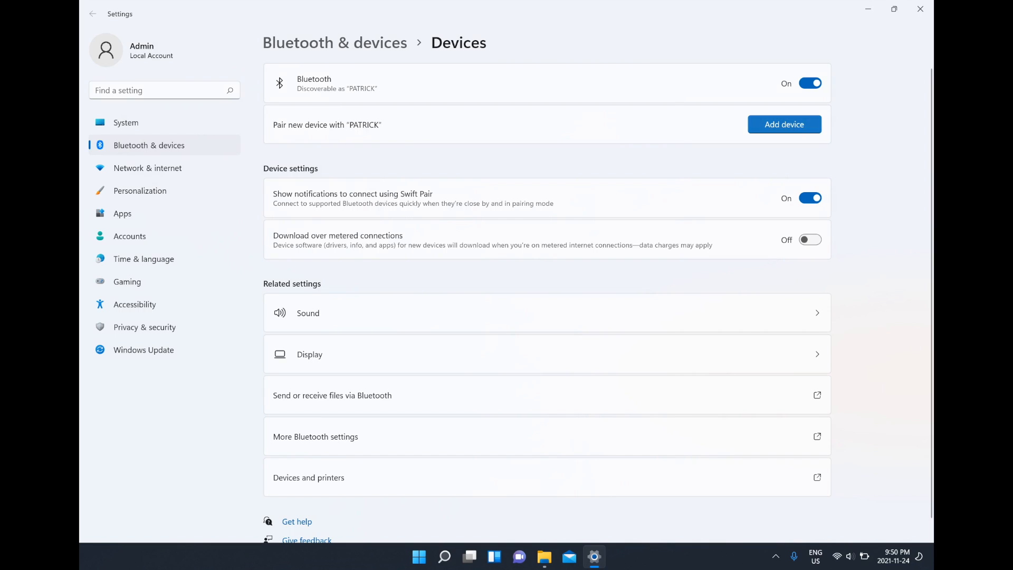
- Start Add device again to search for the AirPods Pro over Bluetooth
click(784, 124)
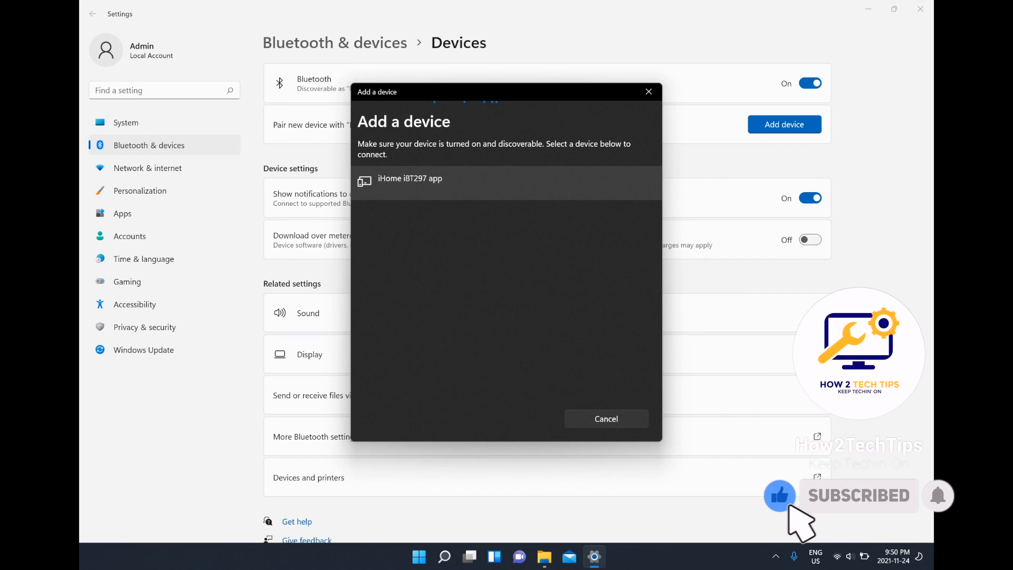
mouse_move(956, 517)
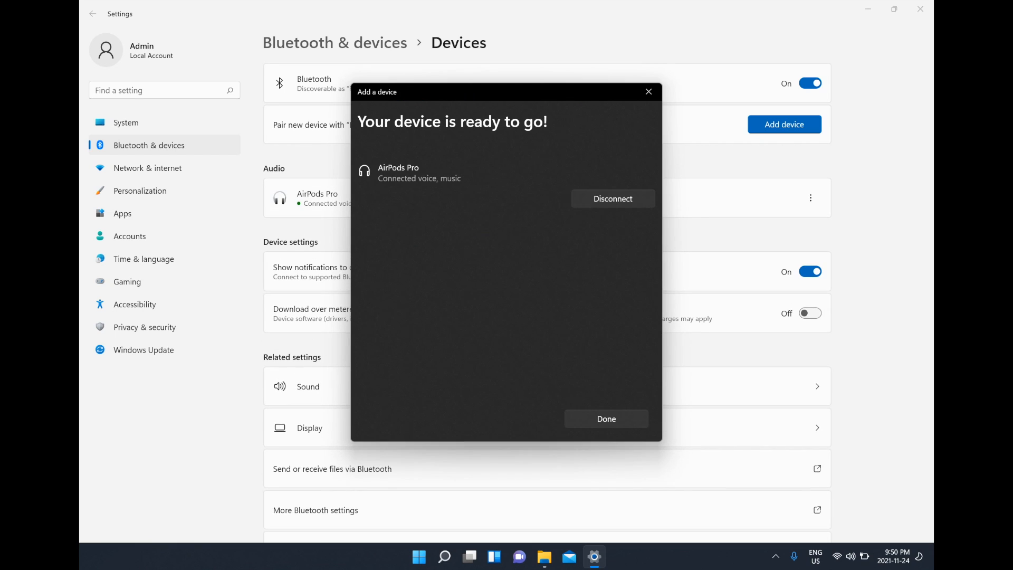
- Finish pairing with Done, then show the AirPods Pro disconnect and remove options via More options
click(606, 419)
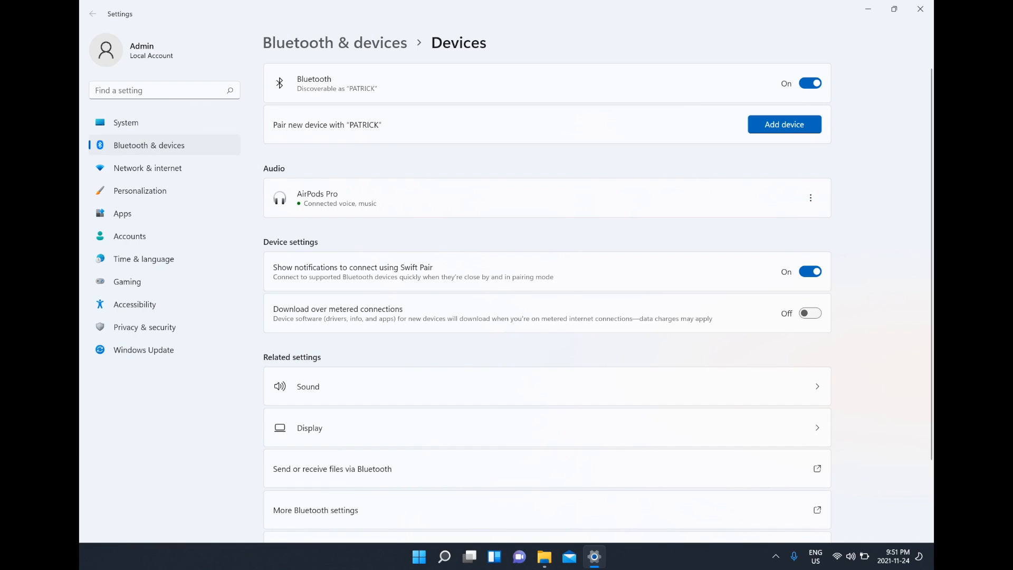
mouse_move(811, 197)
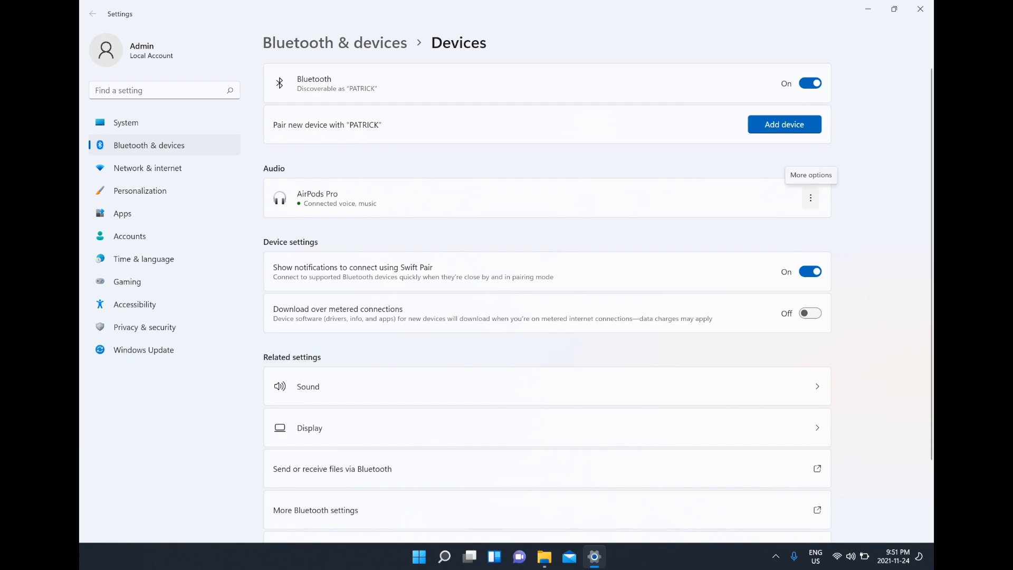
click(811, 197)
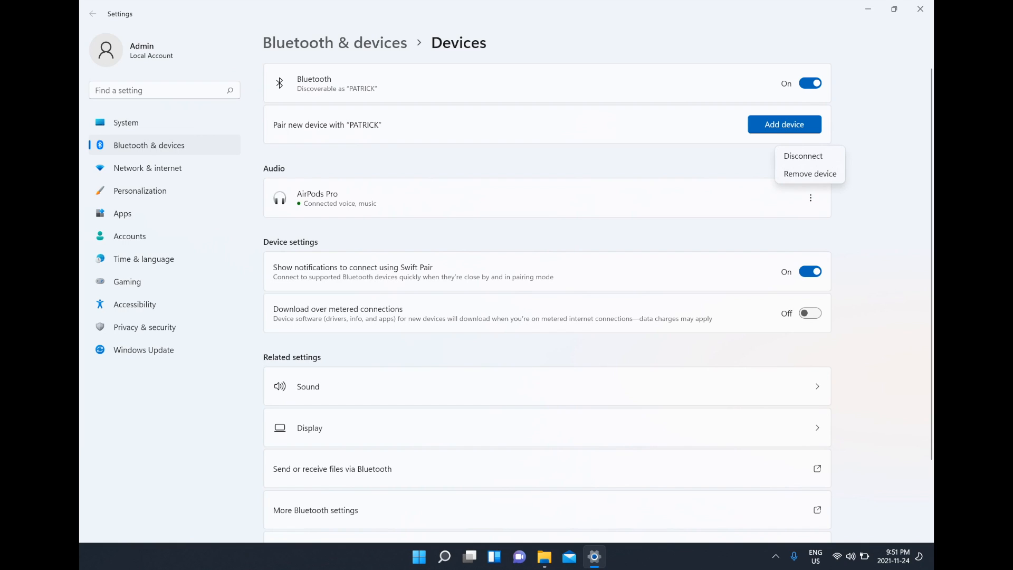